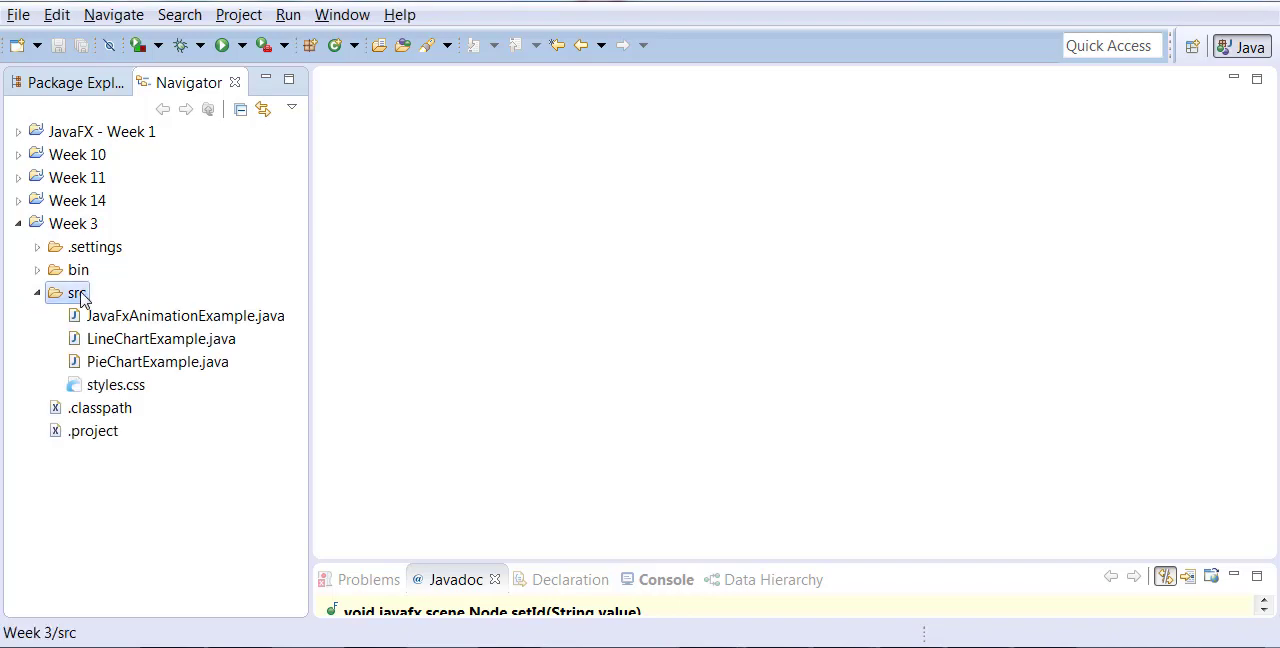
- Create the public class RecursionFactorial in src with a main method stub
right_click(76, 292)
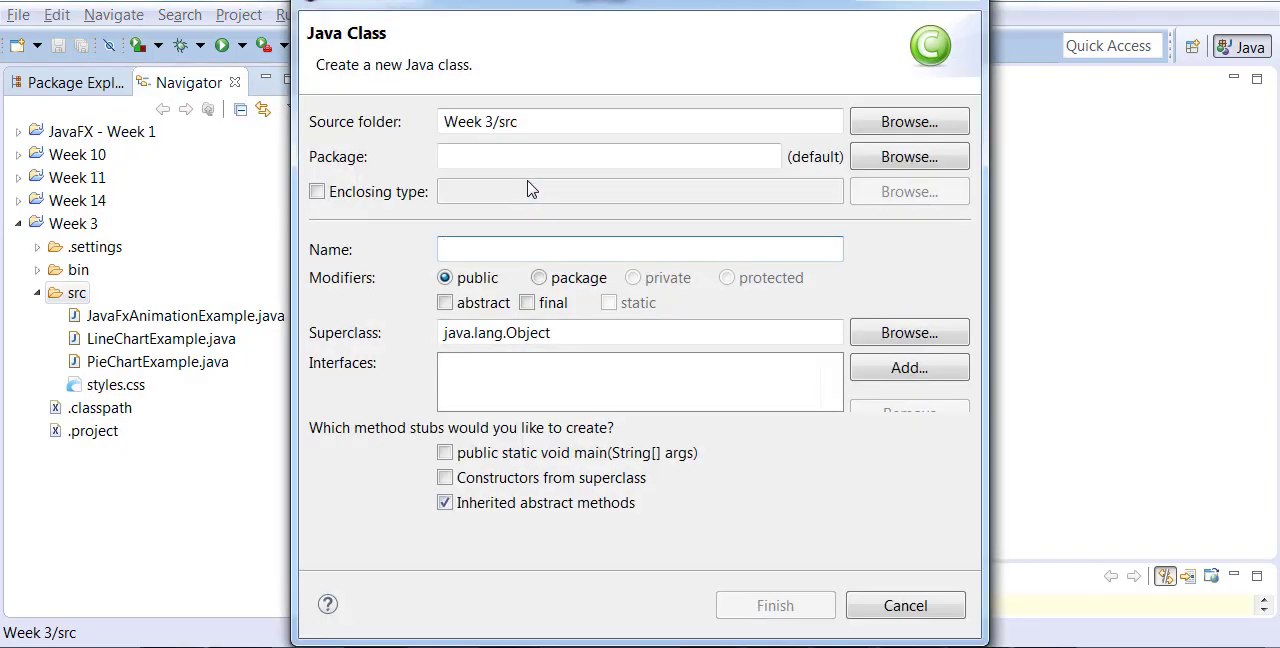
text(Recuri)
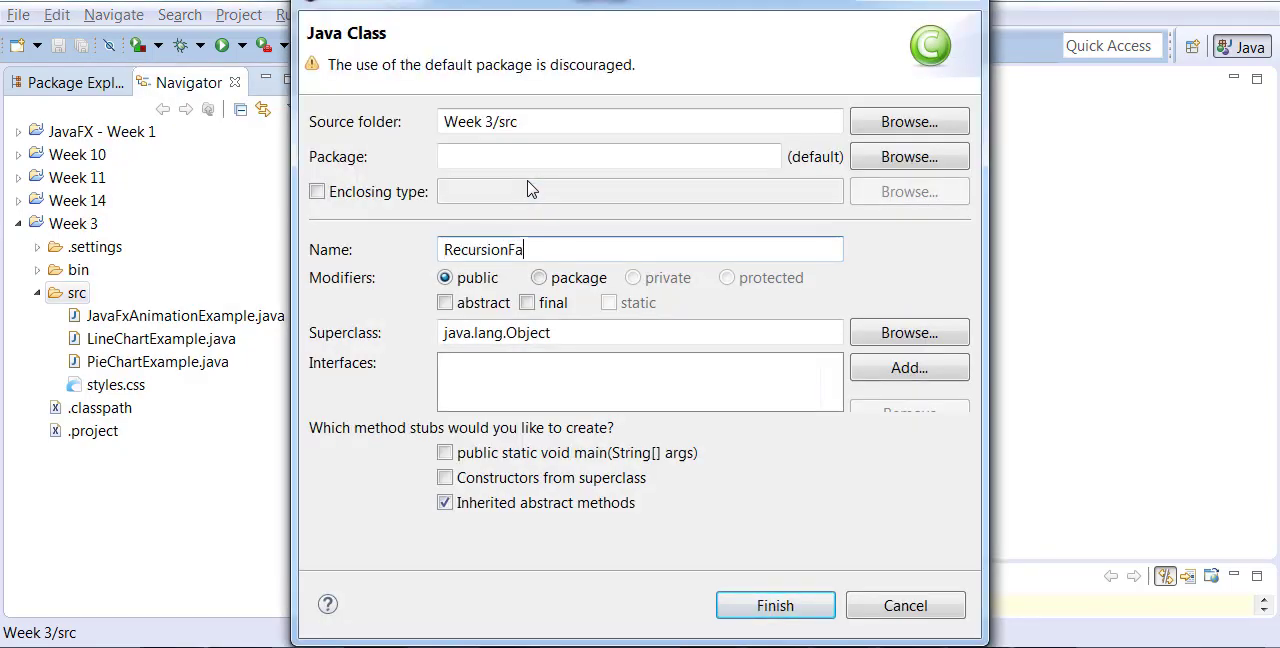
text(ctorial)
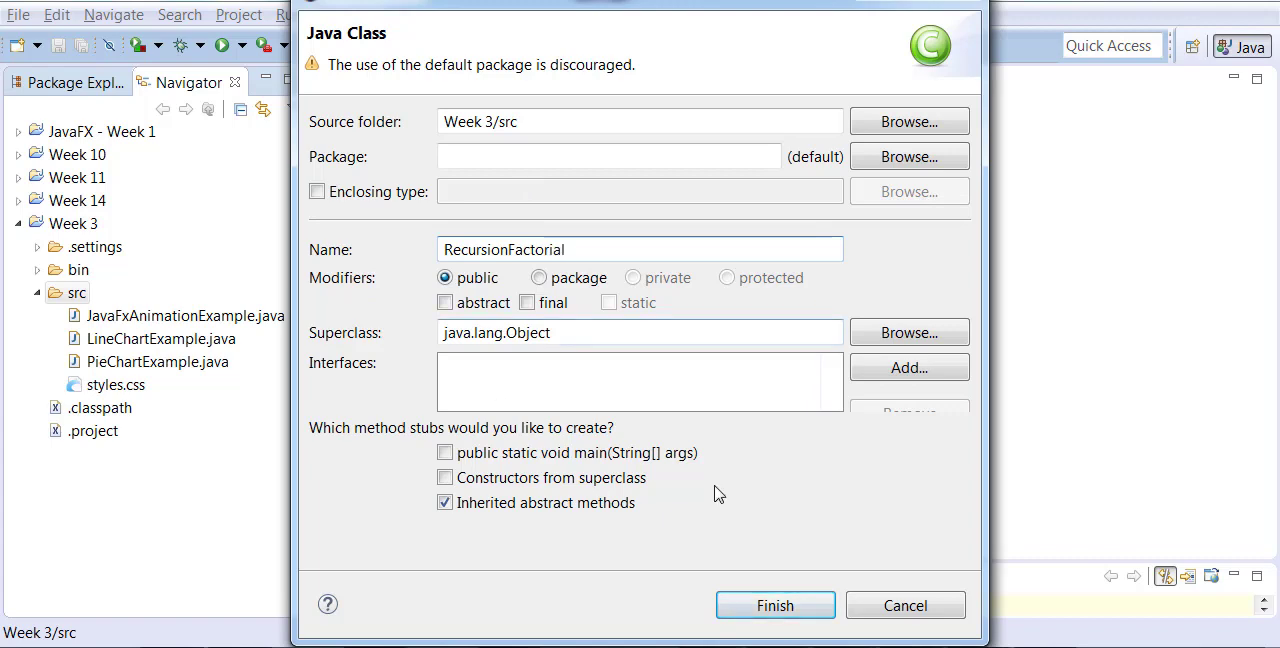
click(776, 604)
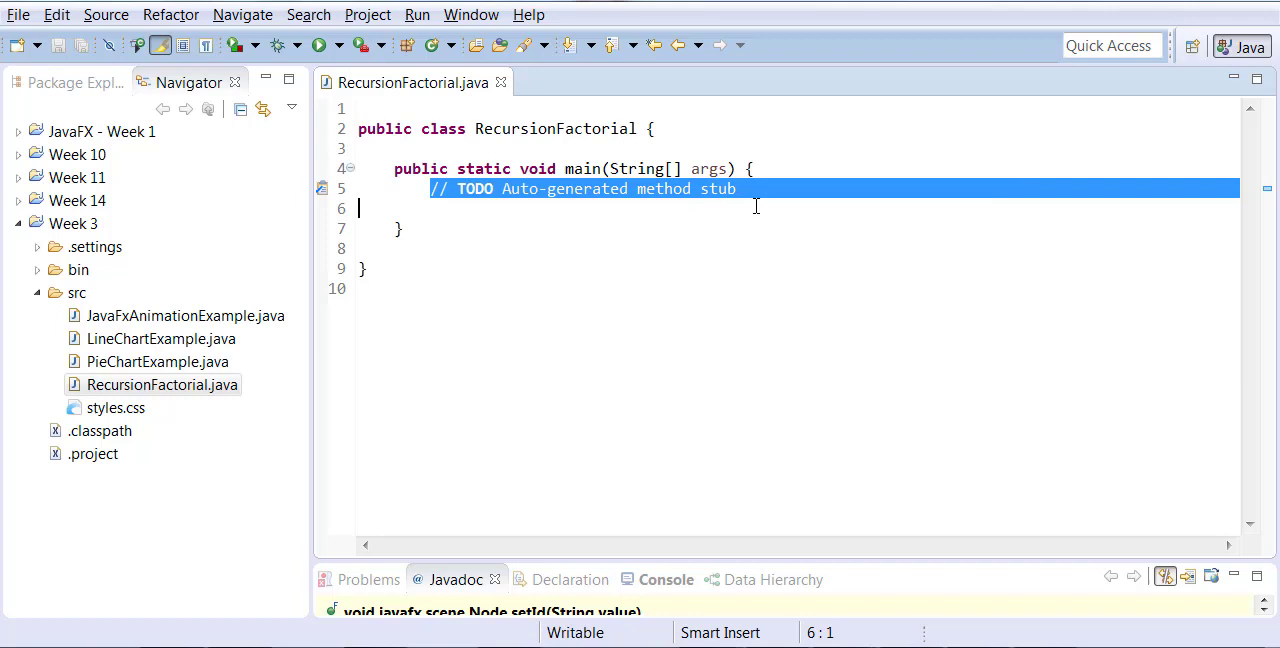
- Delete the TODO comment and declare an empty public static int factorial(int n) above main
key(Delete)
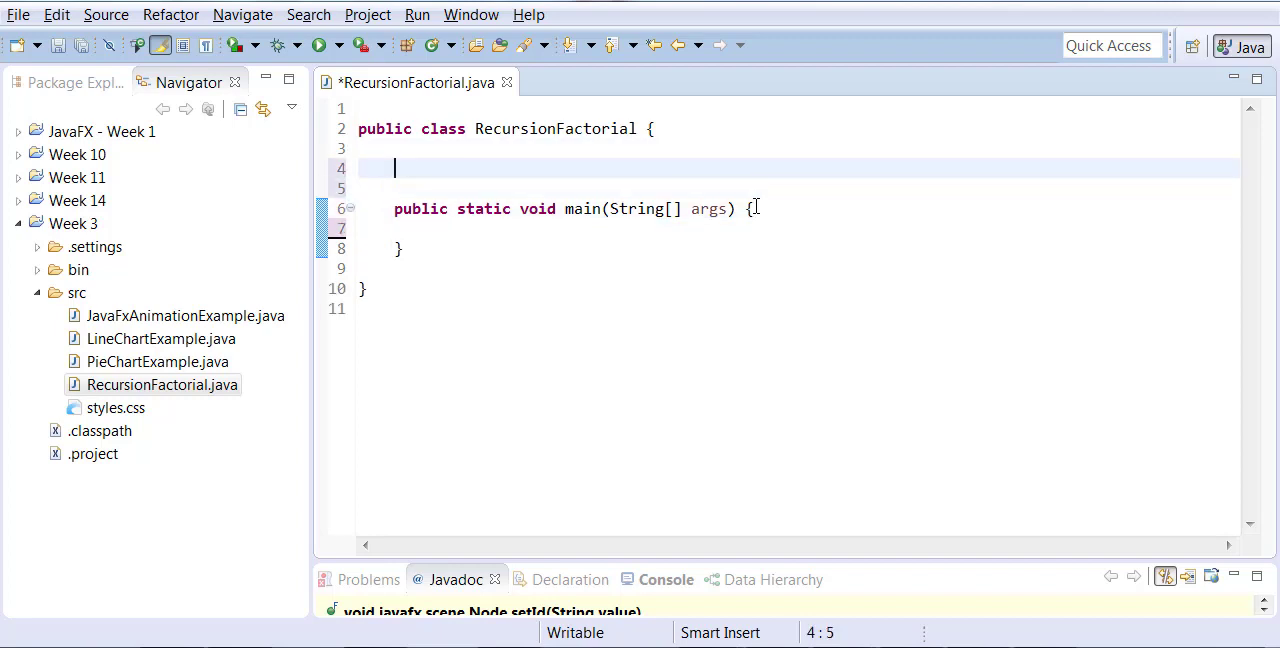
text(p)
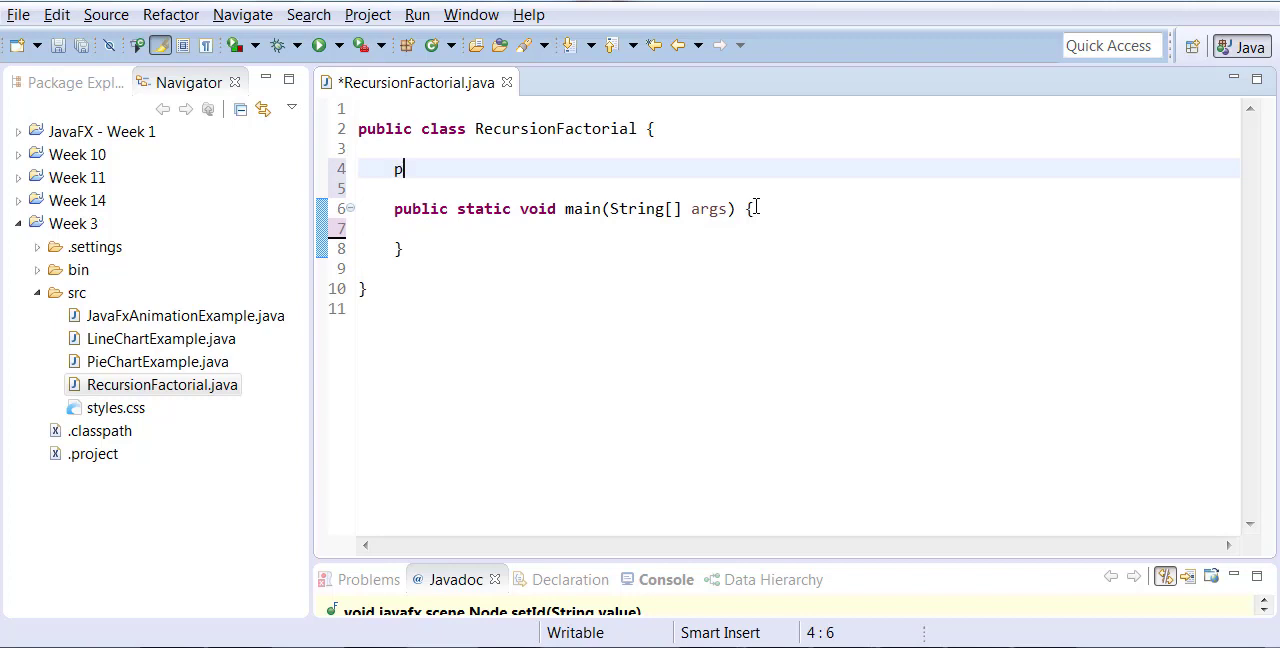
text(ublic statit)
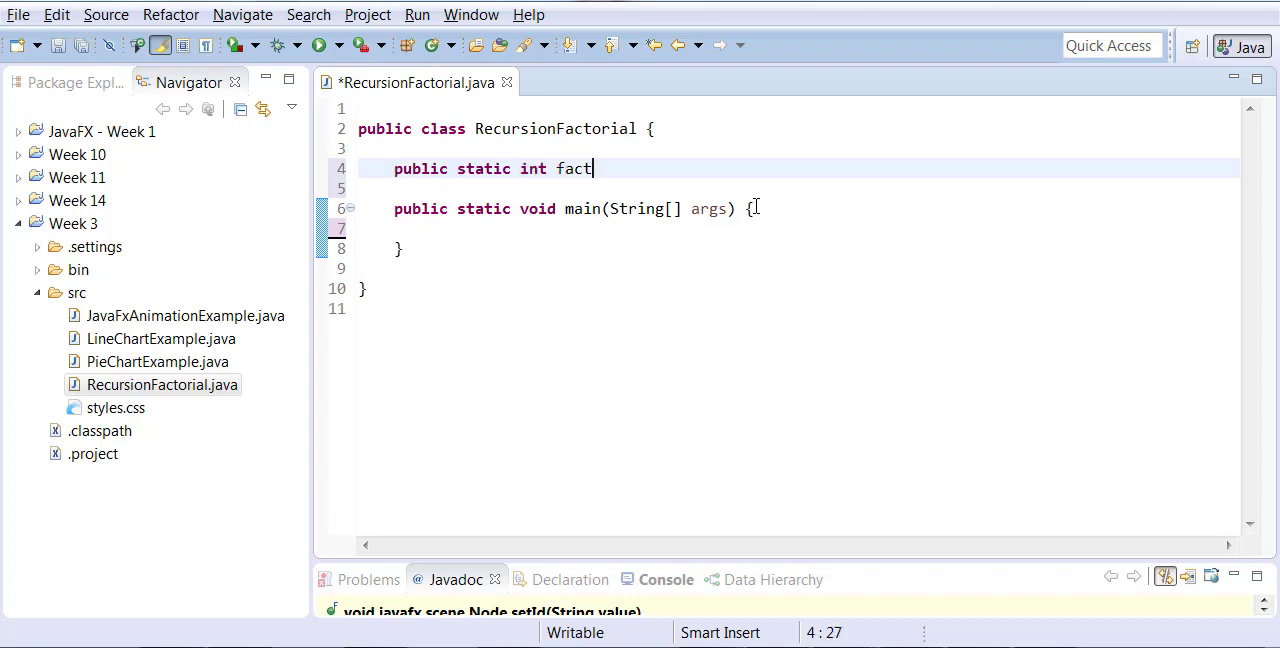
text(orial())
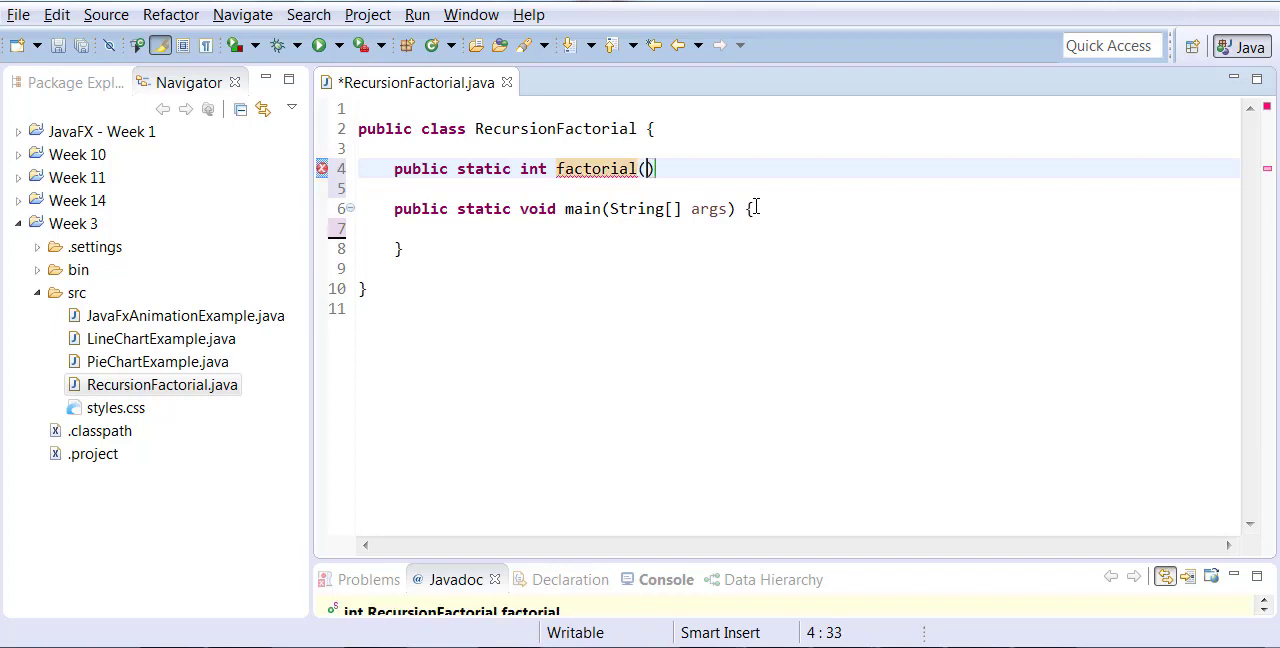
text(int n)
click(798, 188)
text({)
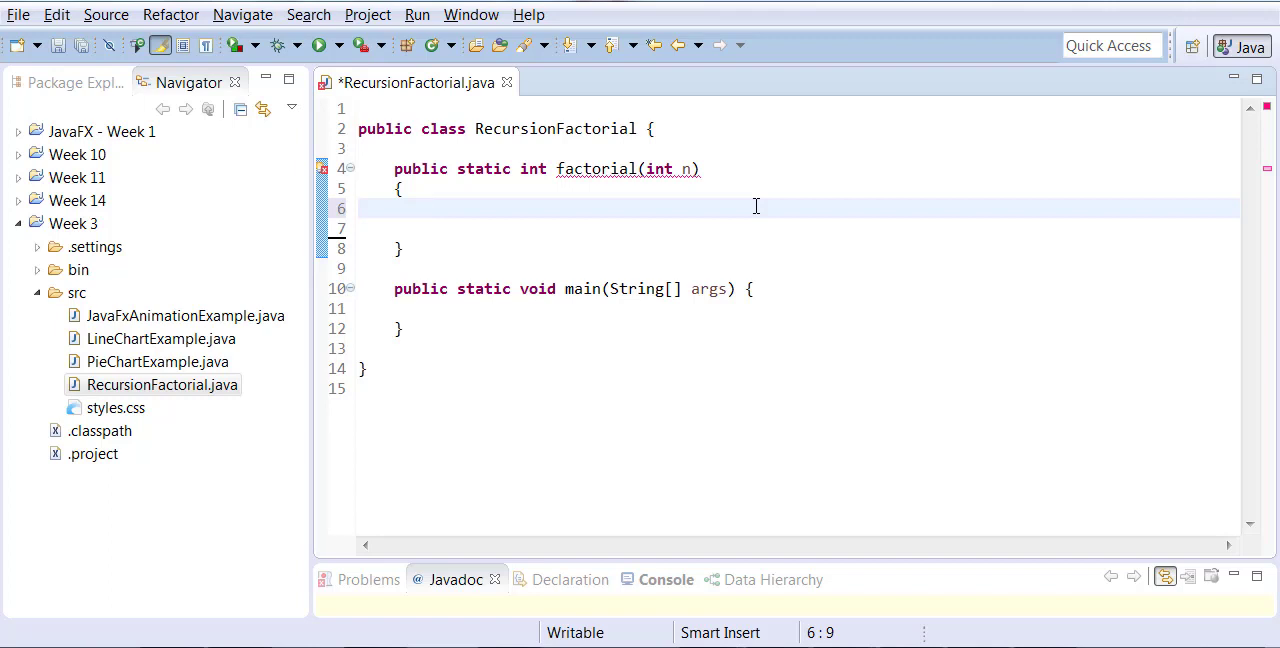
- Write the comment //4! = 4 x 3 x 2 x 1 = 24 above the factorial method
text(//)
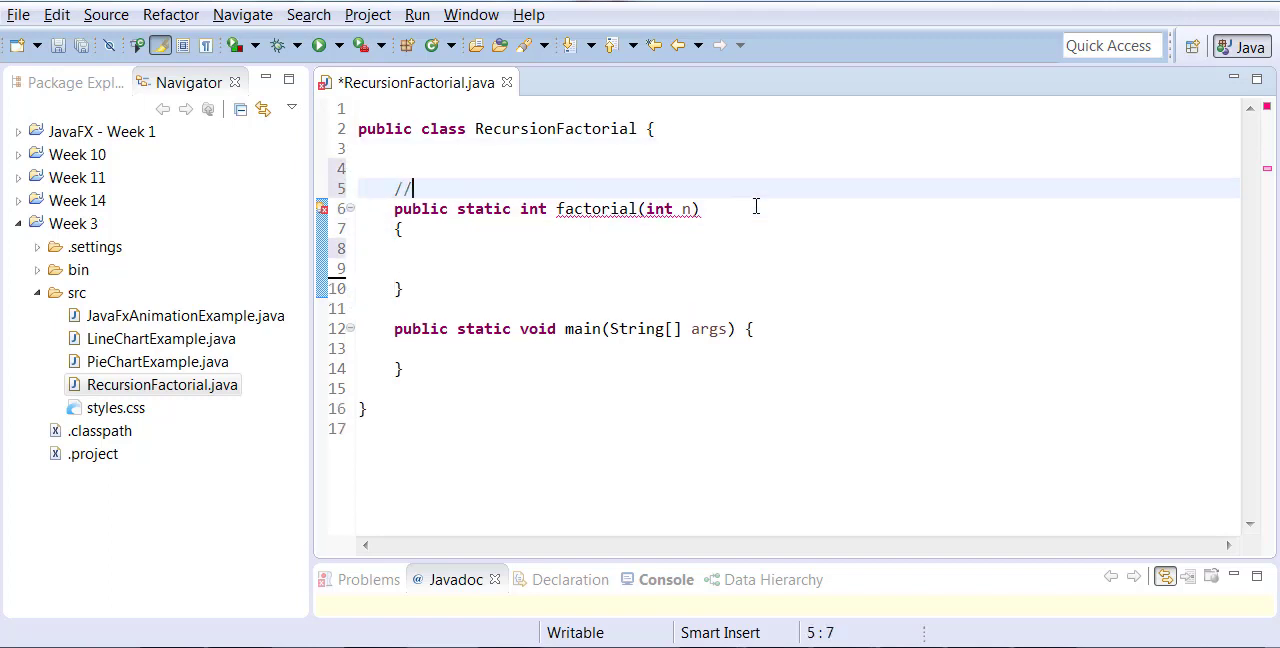
text(4!)
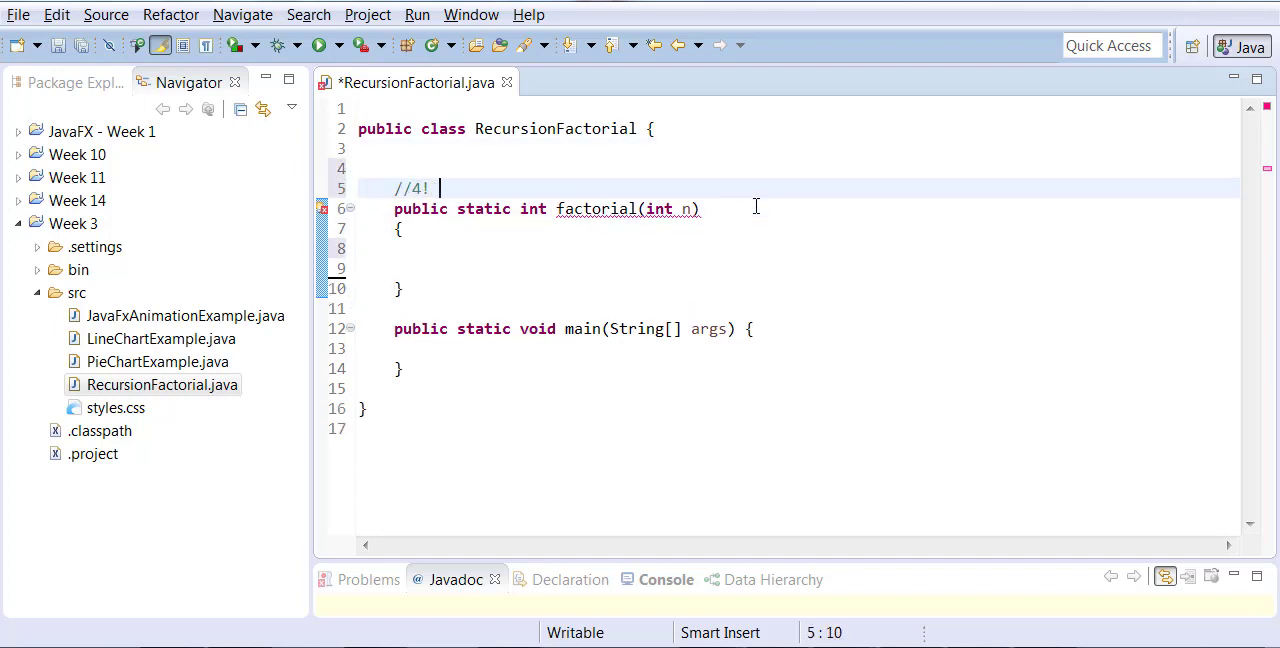
text(= 4)
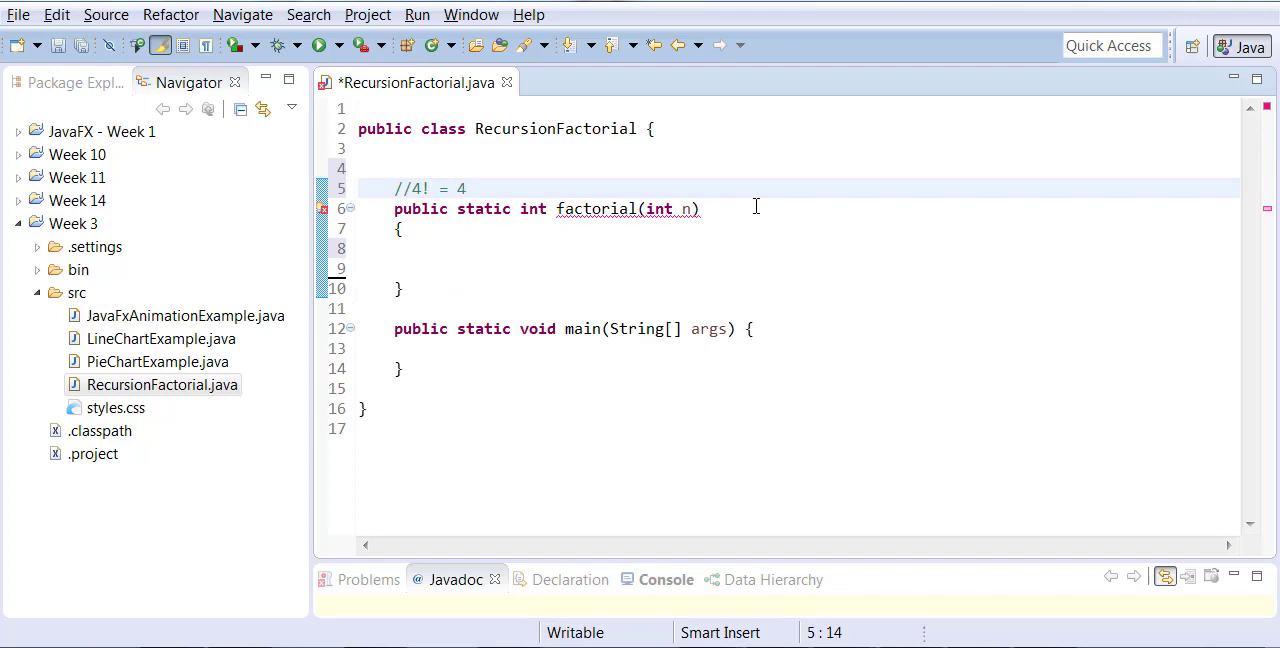
text(x 3 x 2 x 1 =)
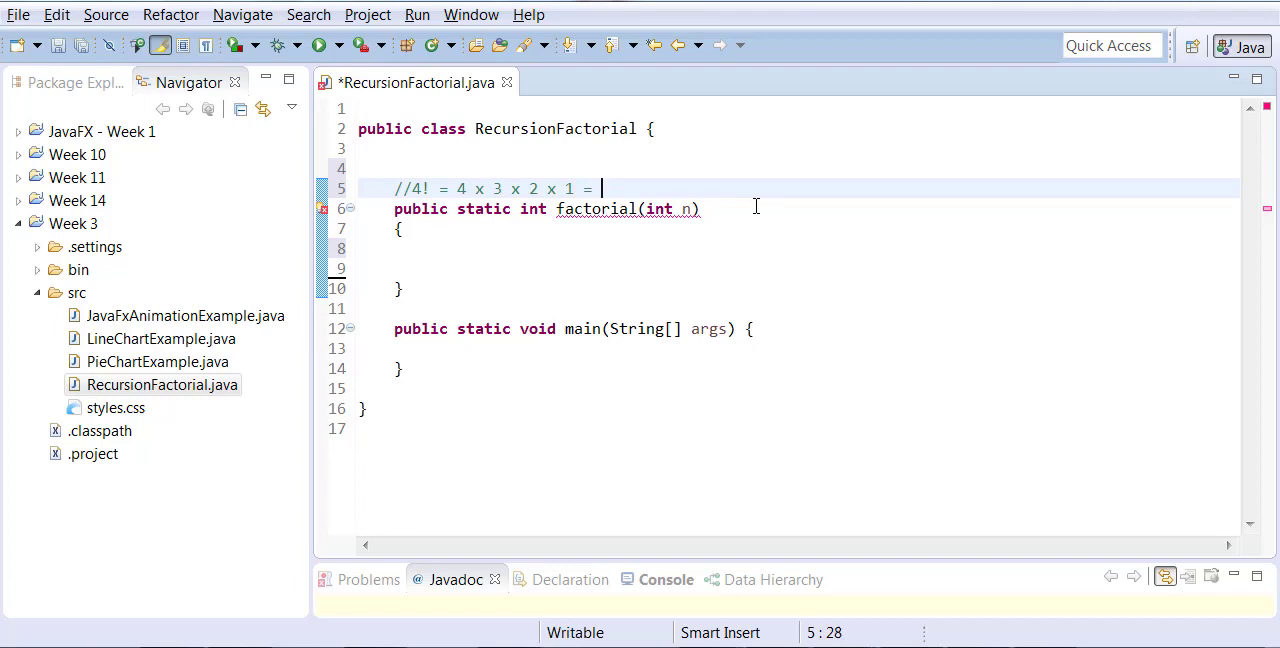
text(2)
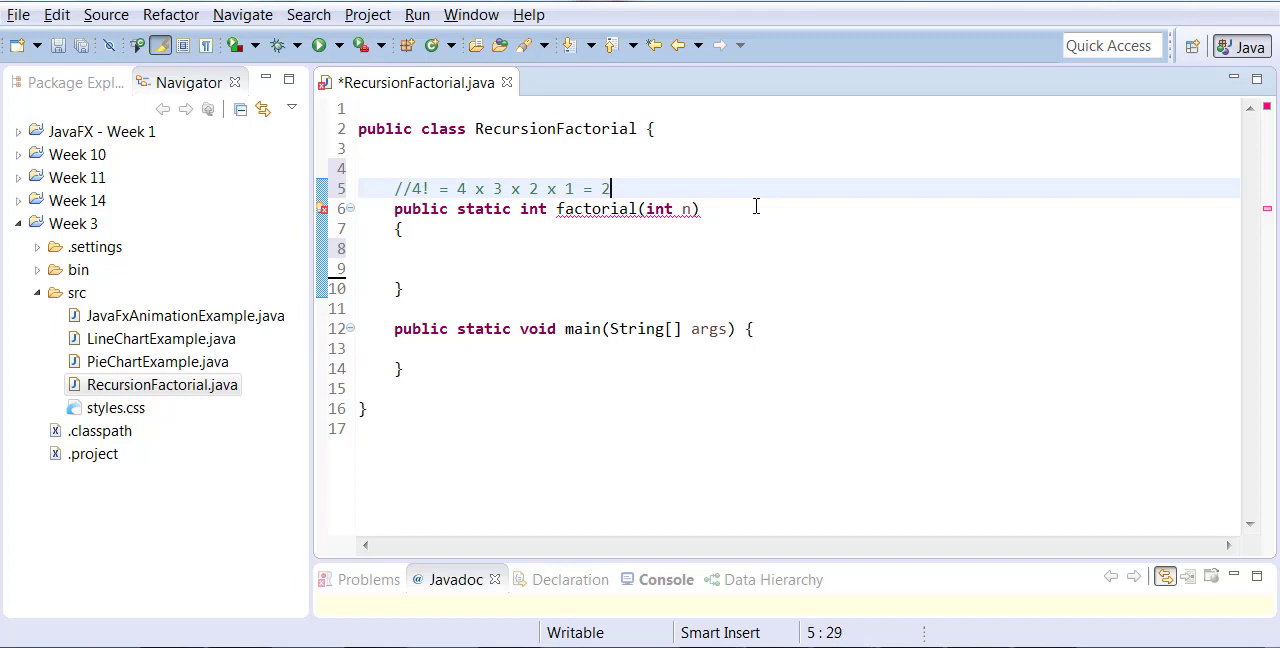
text(4)
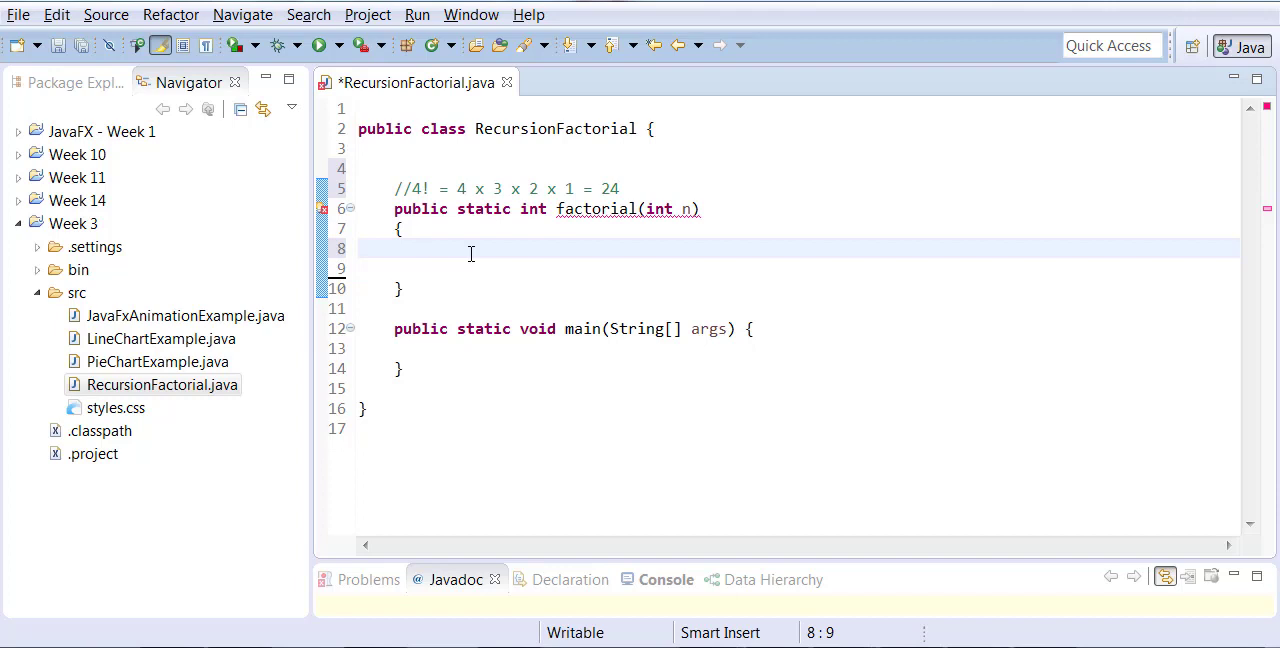
- Write the base case if(n==0) return 1; followed by else inside factorial
text(if)
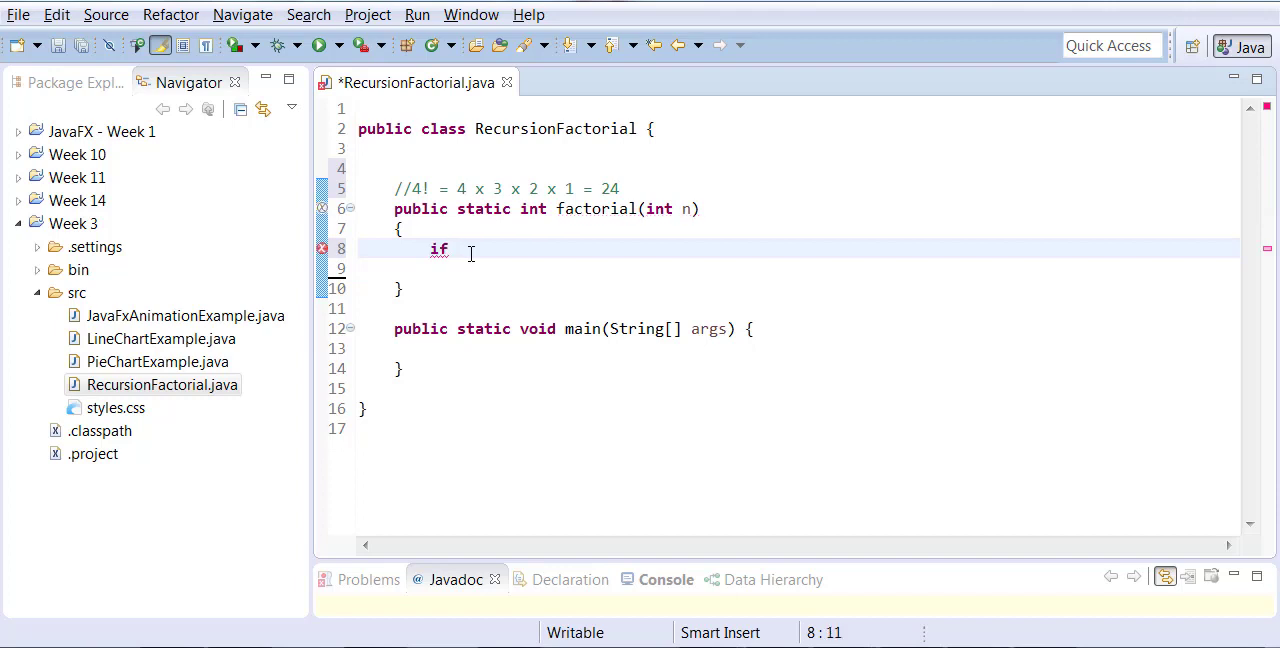
text((n))
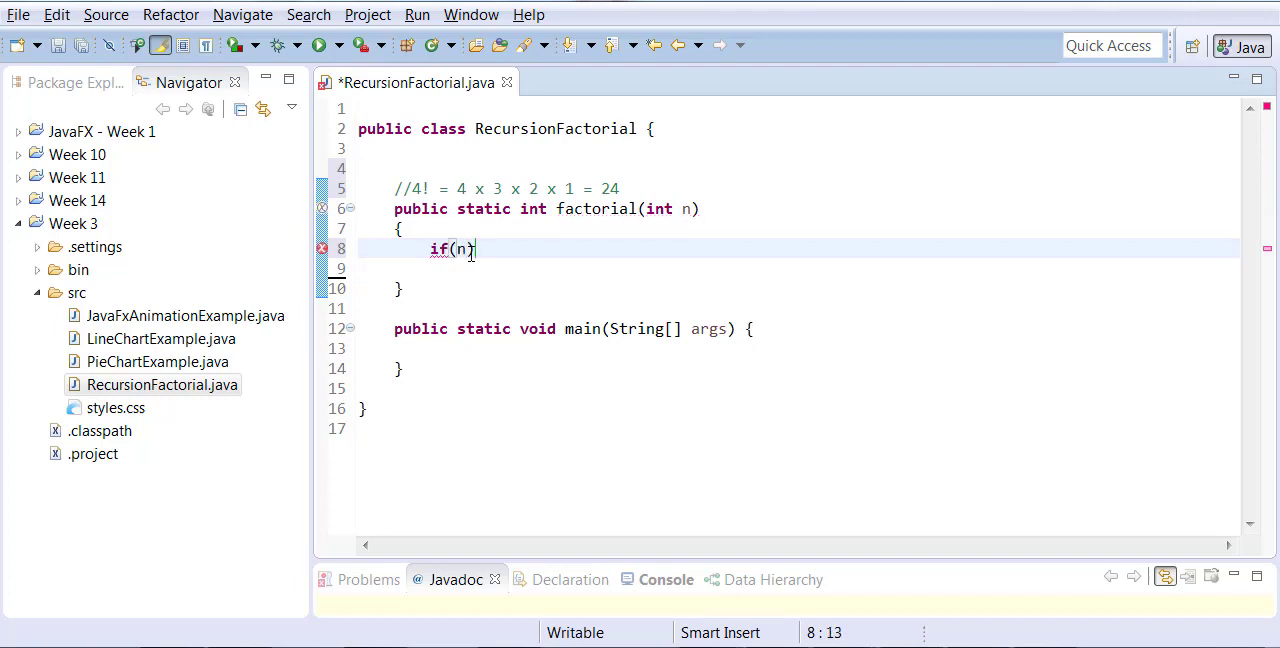
text(=0))
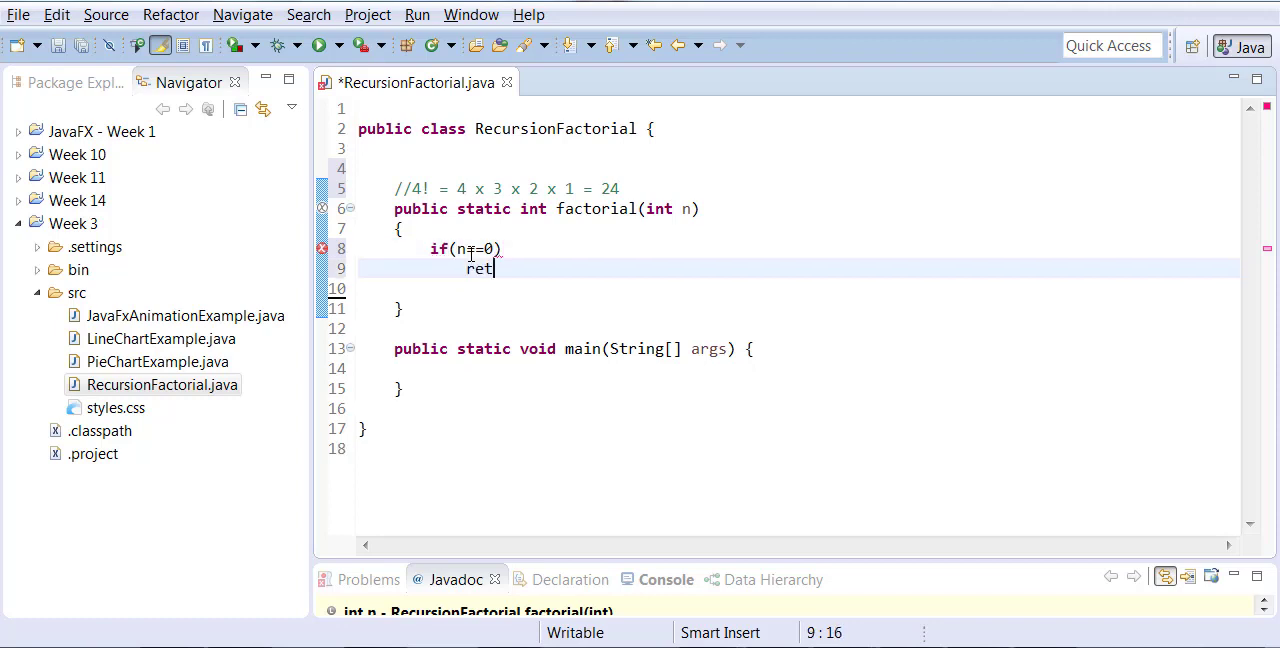
text(urn 1;)
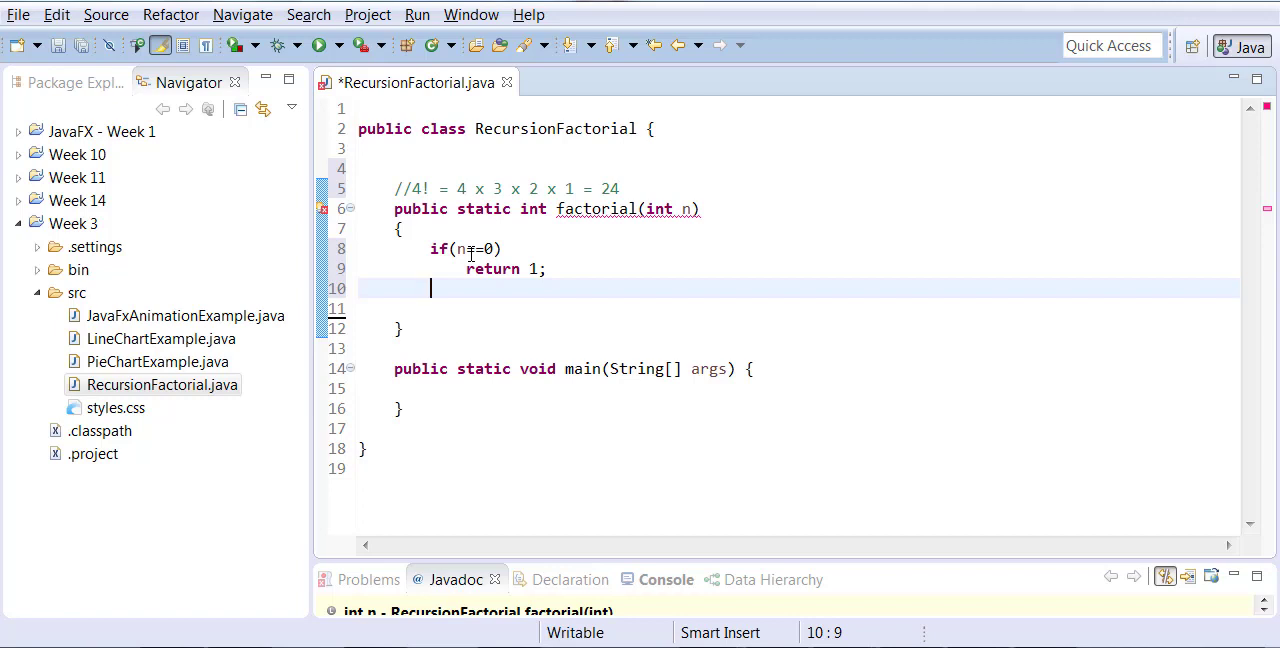
text(else)
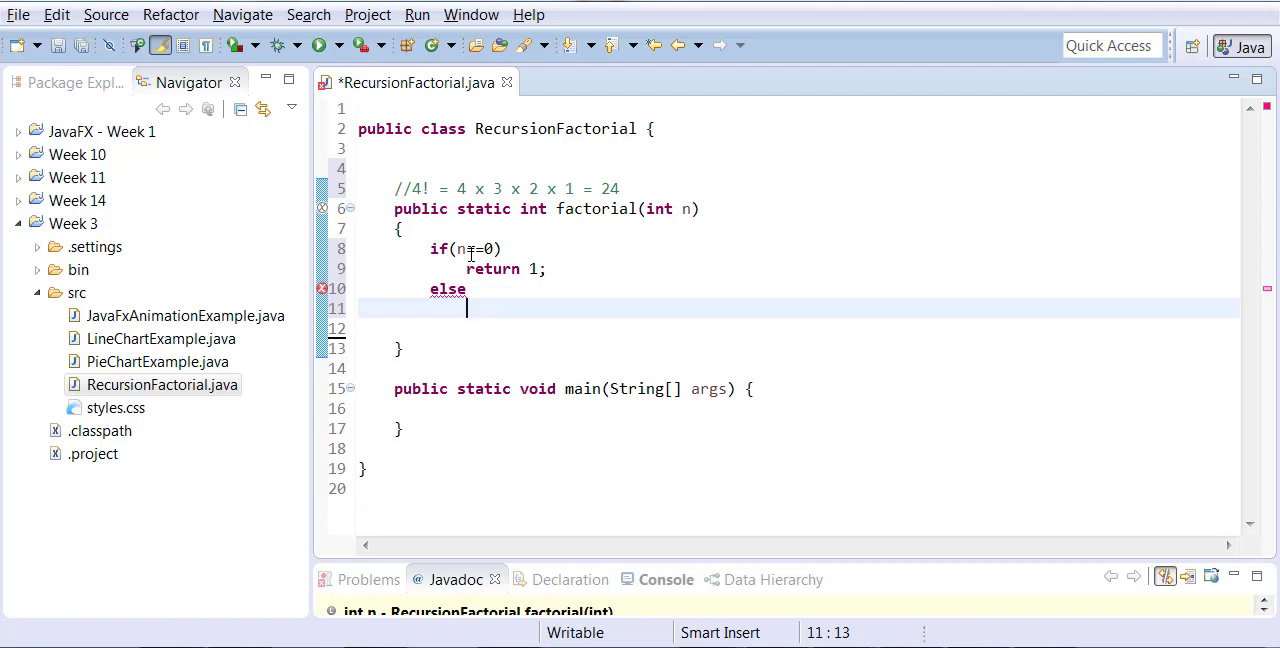
- Complete the else branch with return n * factorial(n-1); and save the file
text(return n)
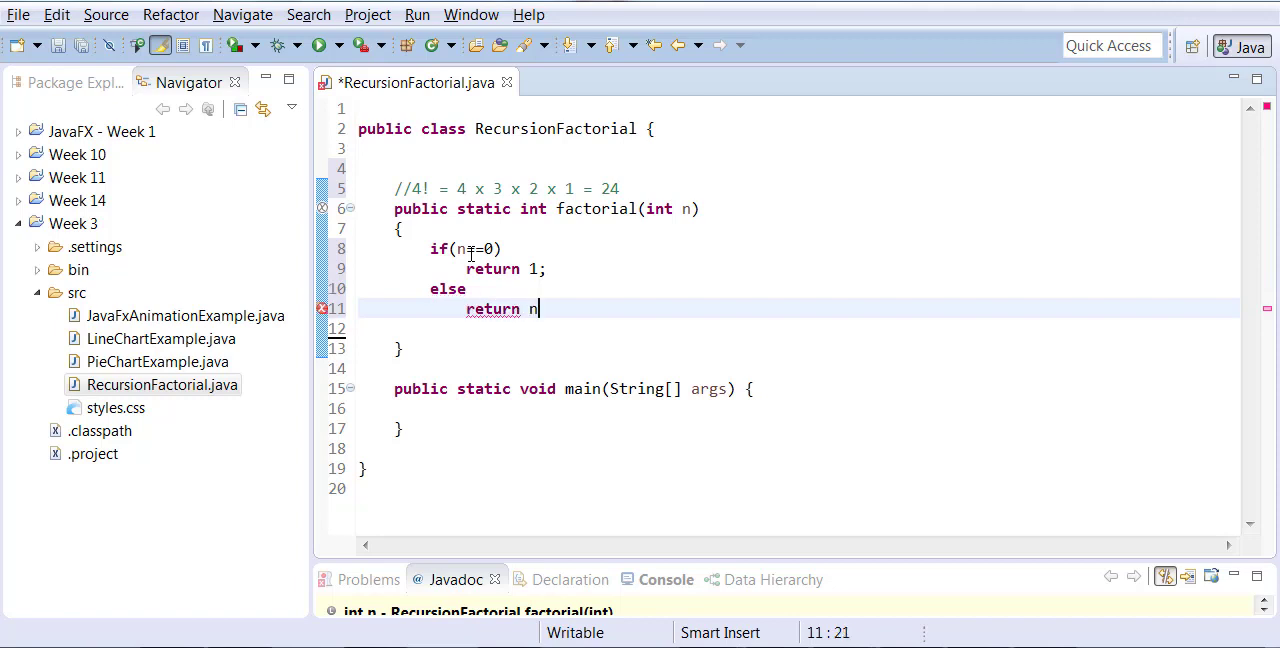
text(* fac)
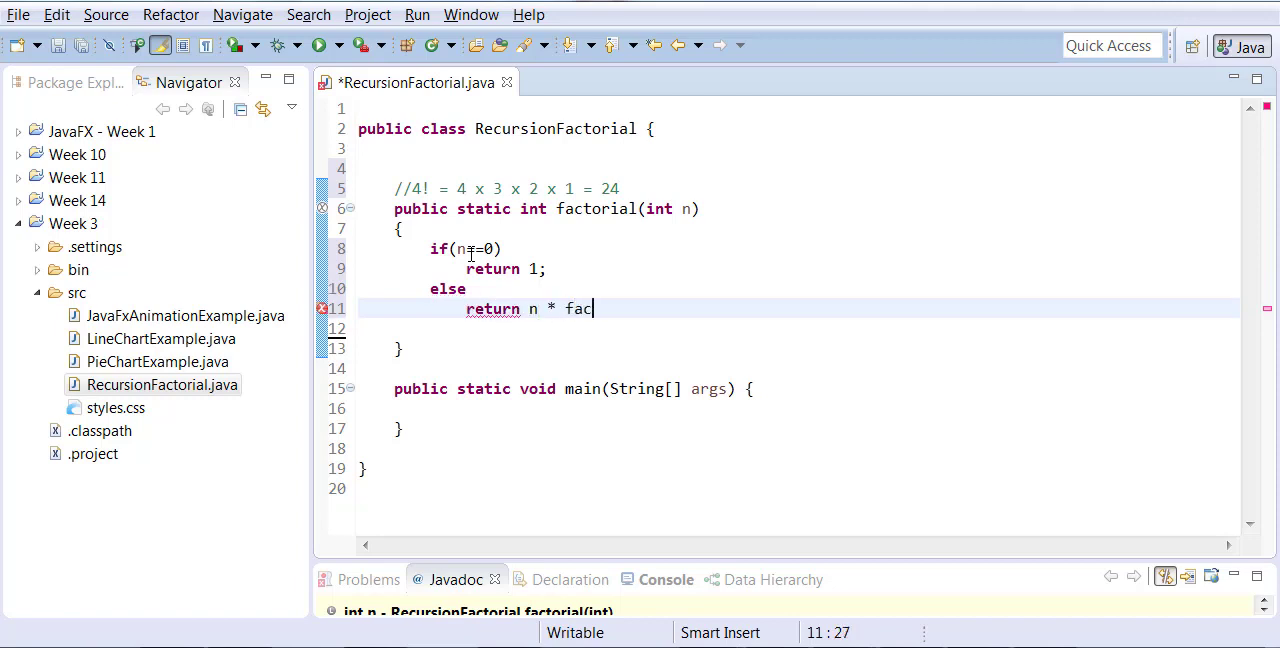
text(torial)
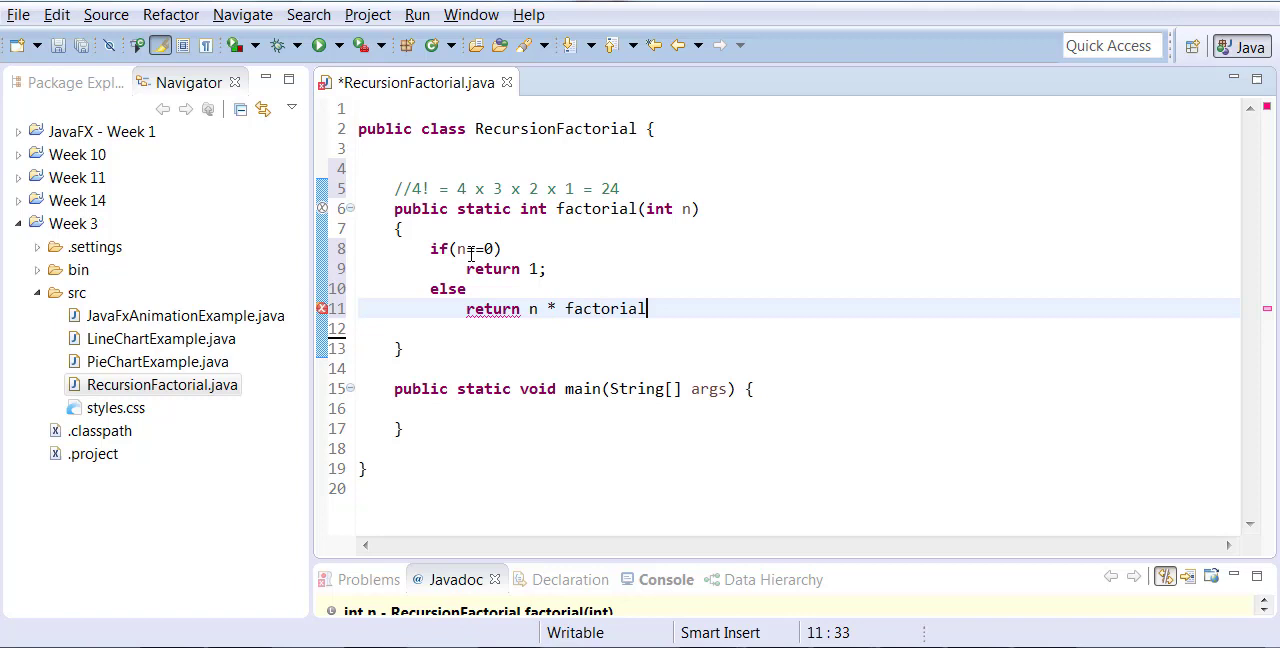
text((n-1);)
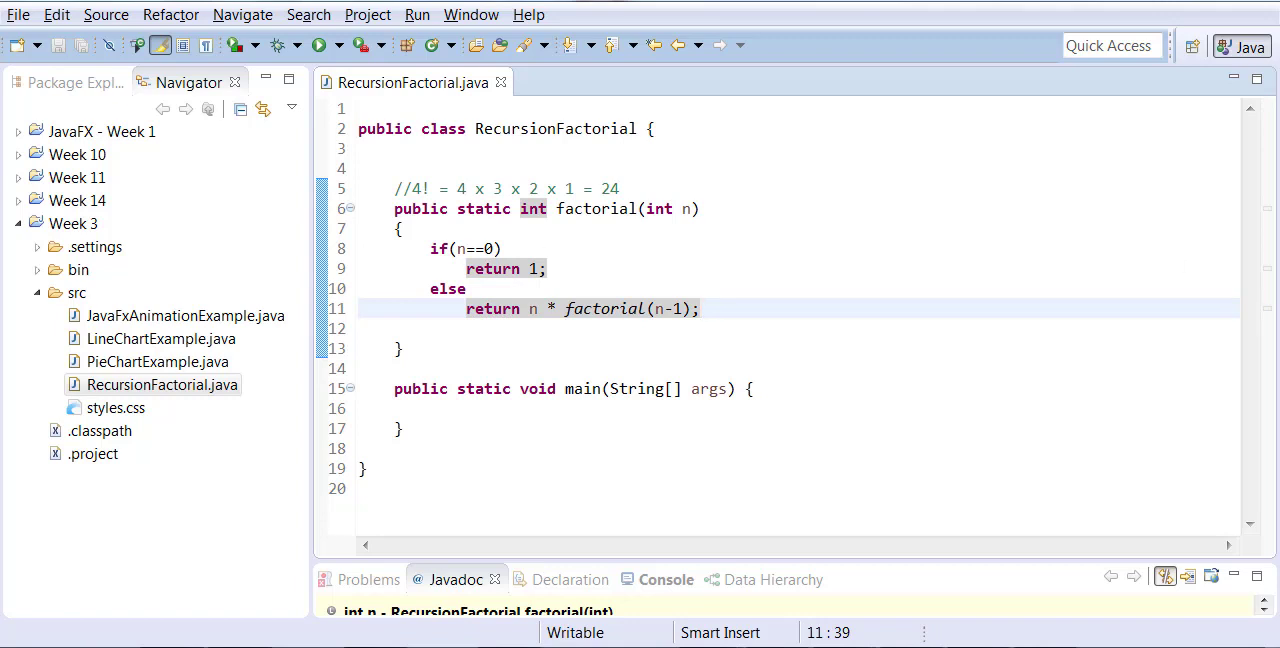
mouse_move(908, 242)
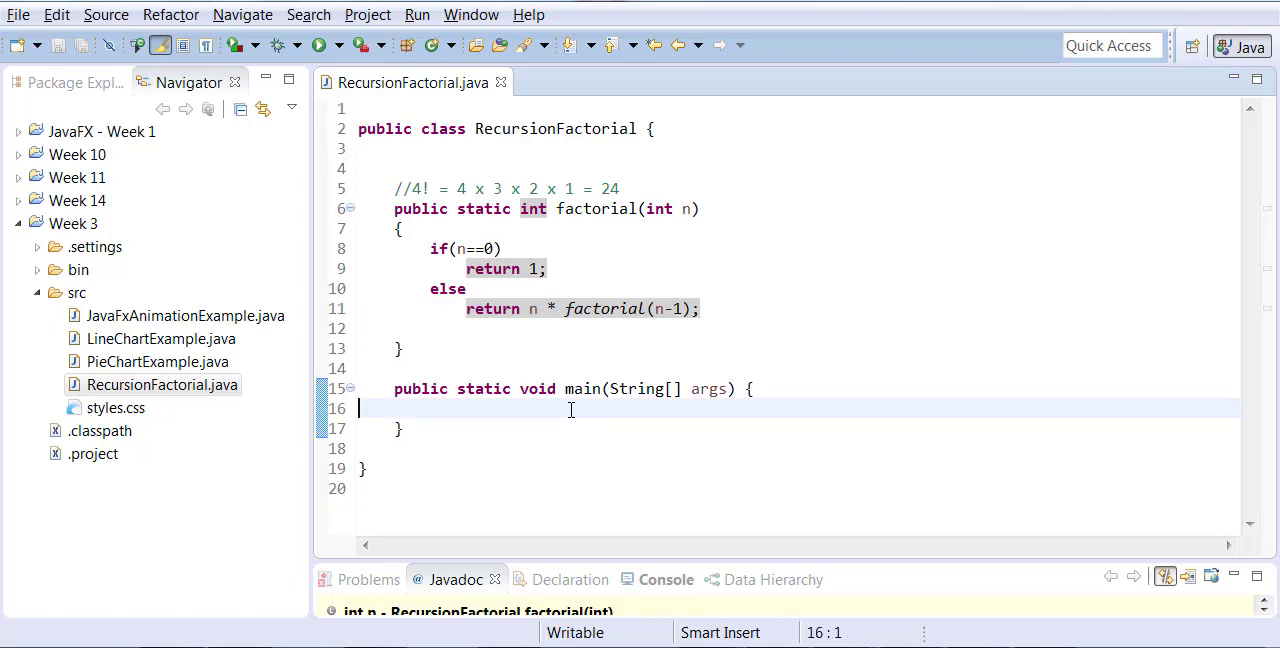
- Start a System.out.println(factorial(...) statement in main
text(System.out.println)
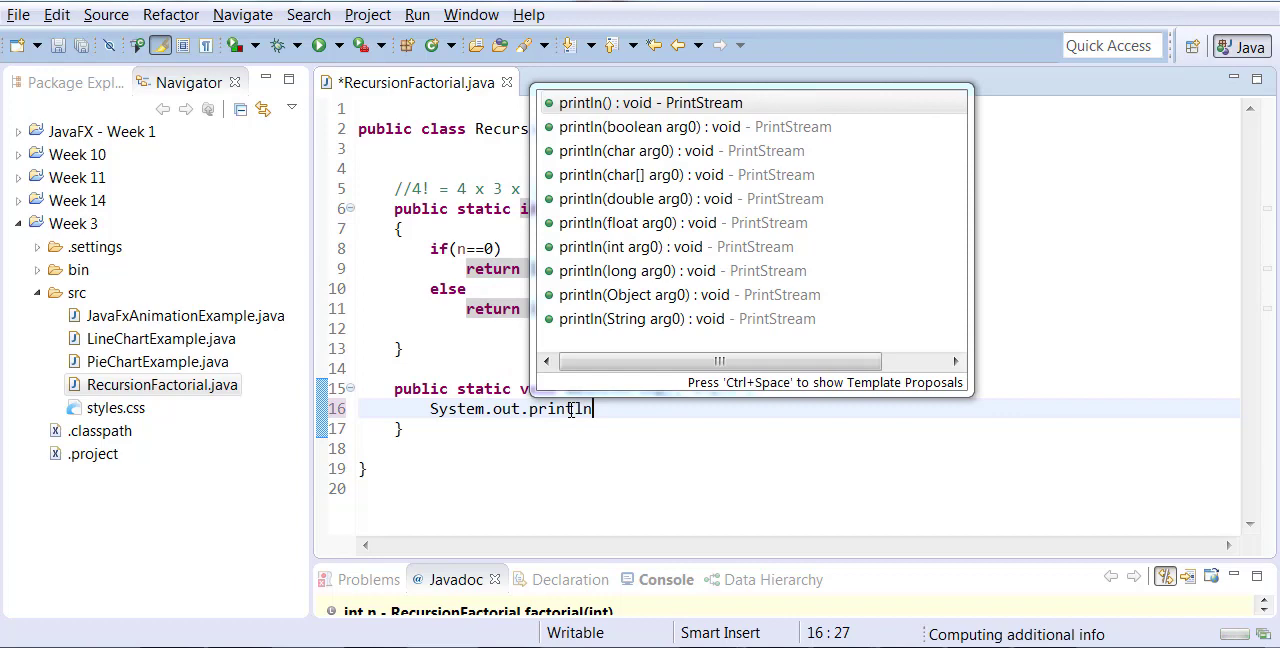
text((factio)
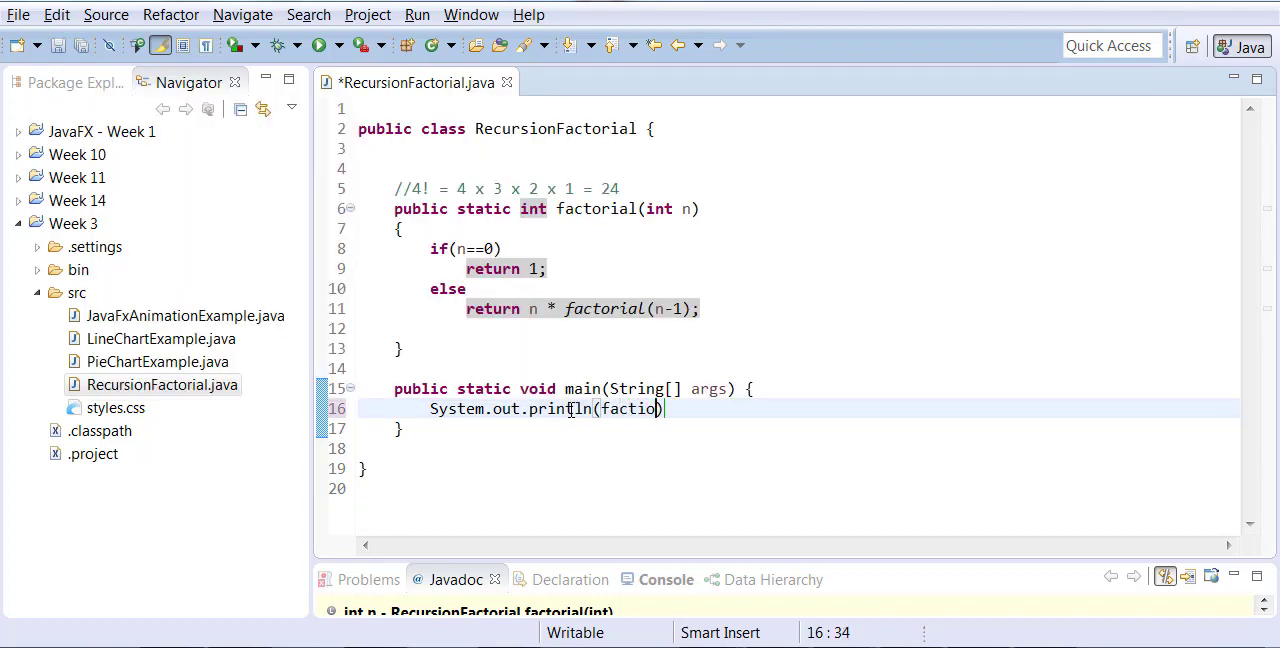